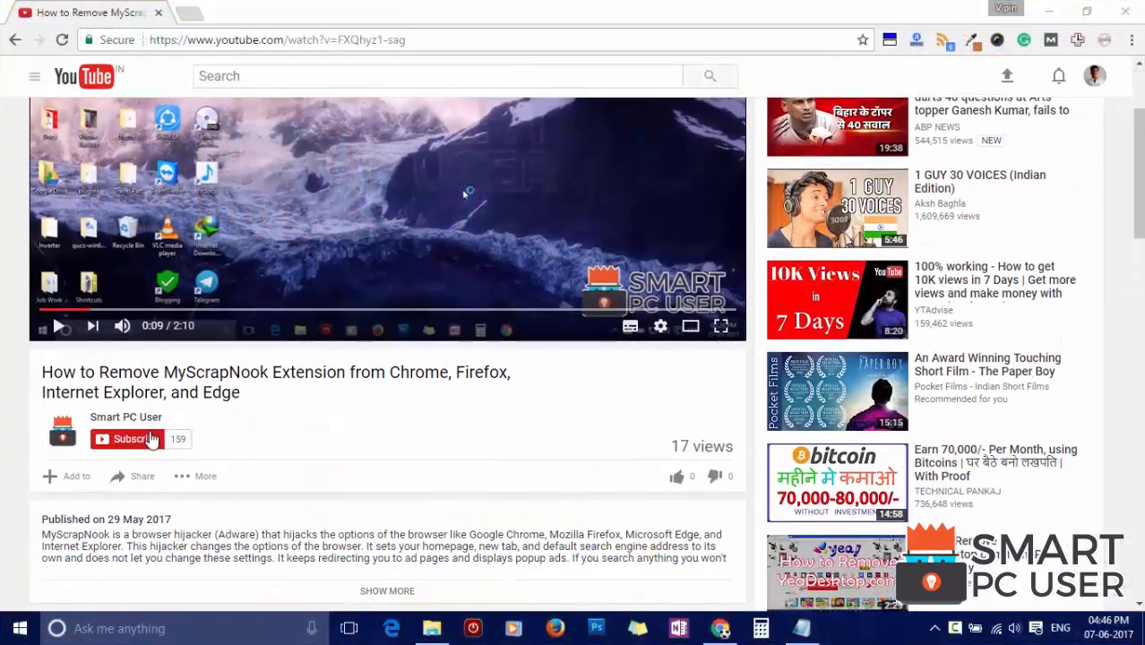
Step: Leave the YouTube tutorial page so the Windows desktop shows
click(129, 439)
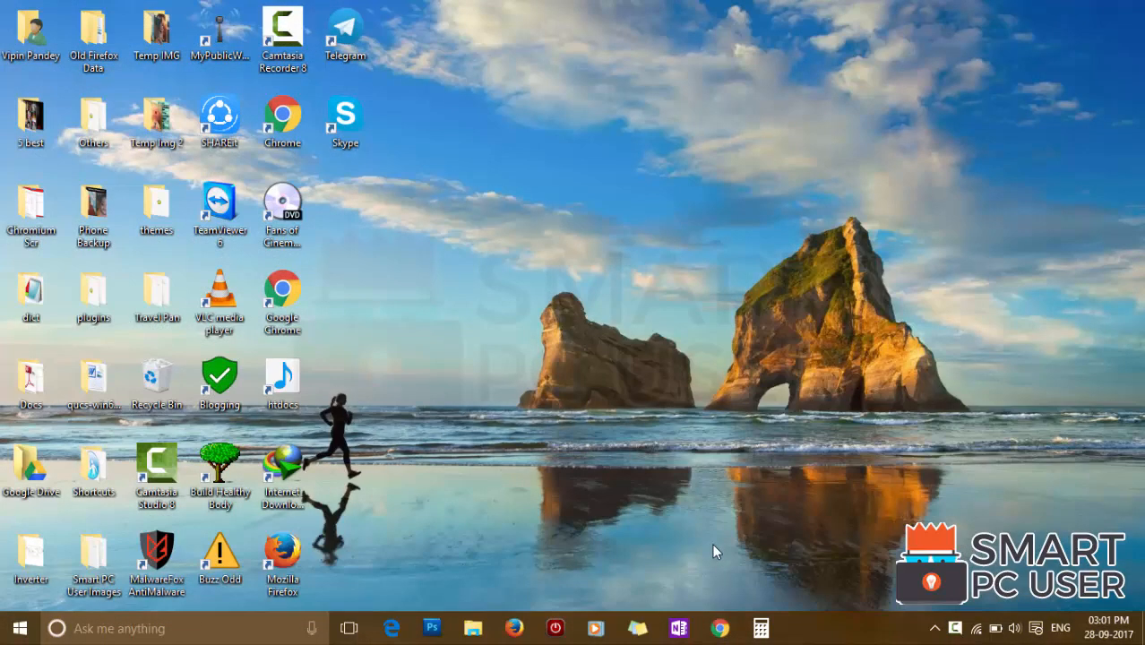
click(720, 627)
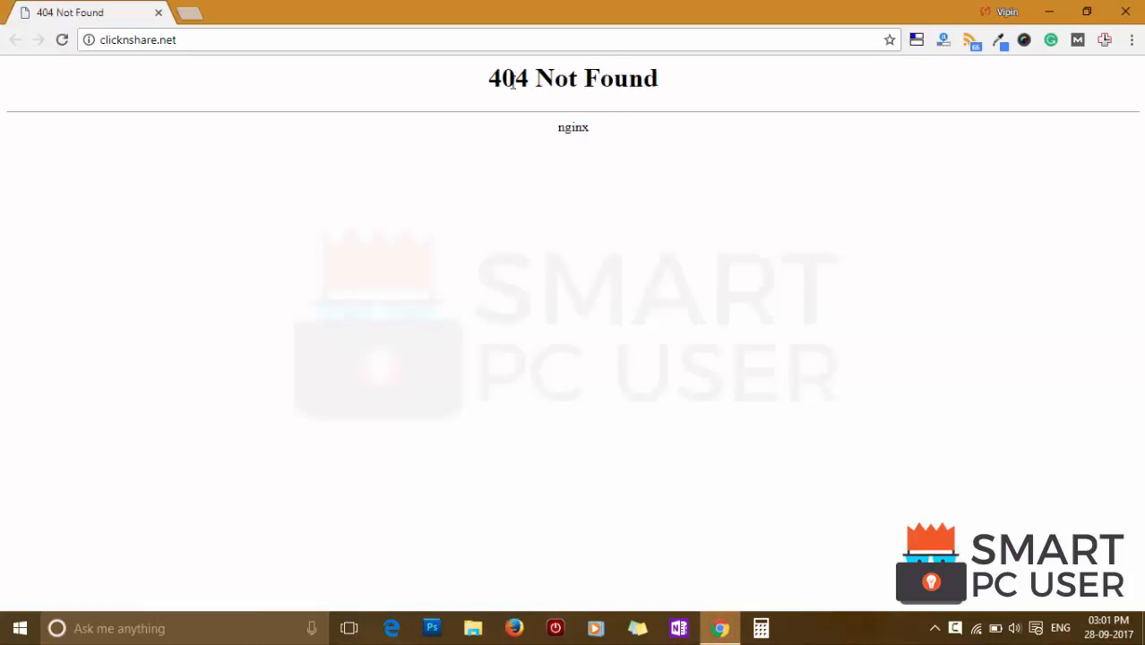
click(138, 40)
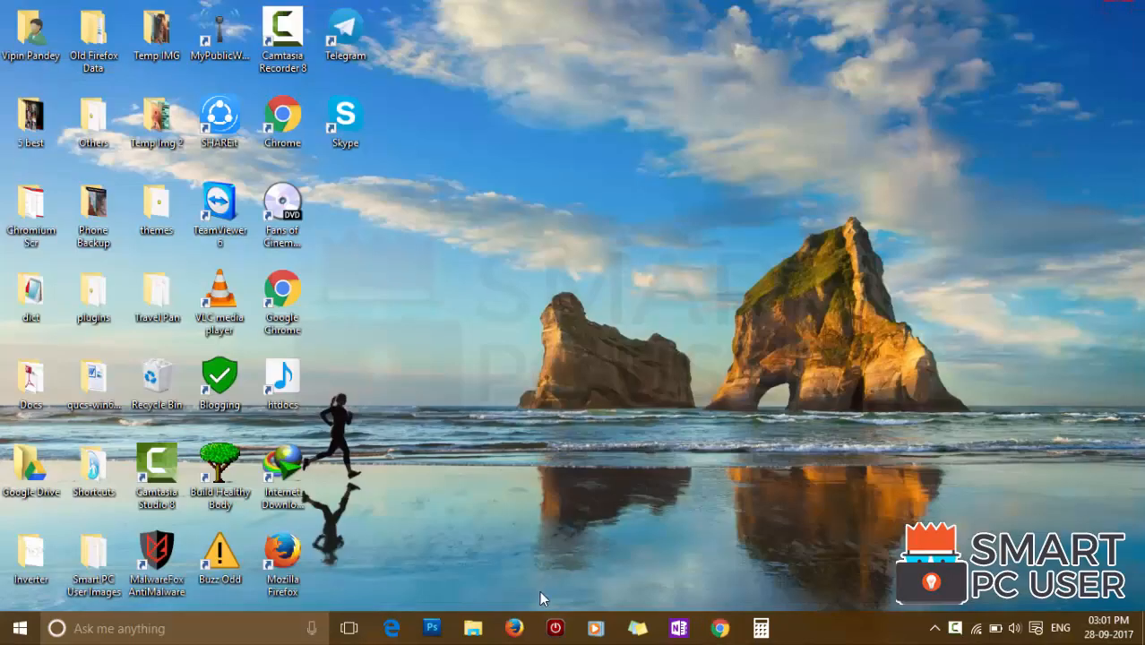
click(512, 627)
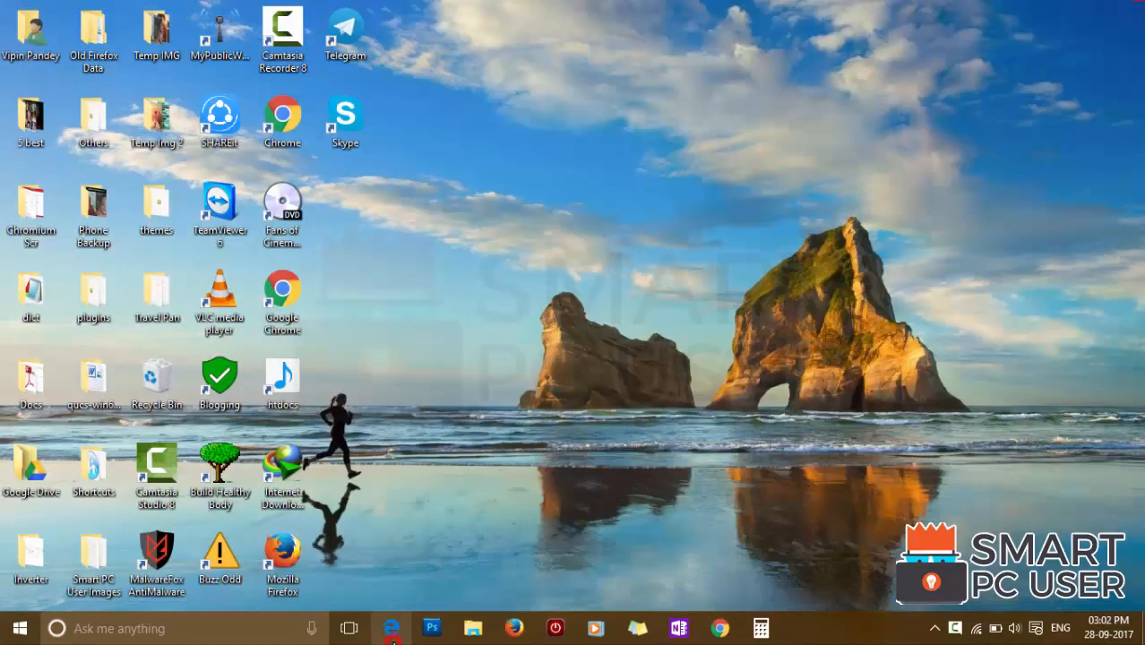
Step: Run the downloaded MalwareFox setup.exe from the browser's downloads
click(391, 627)
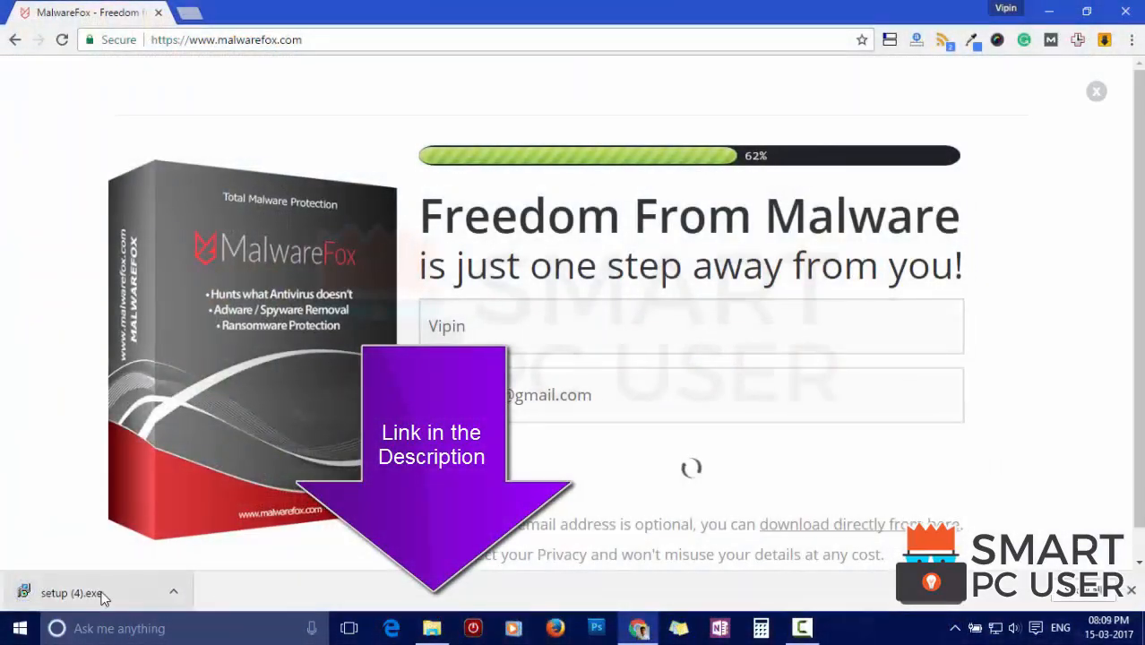
click(70, 591)
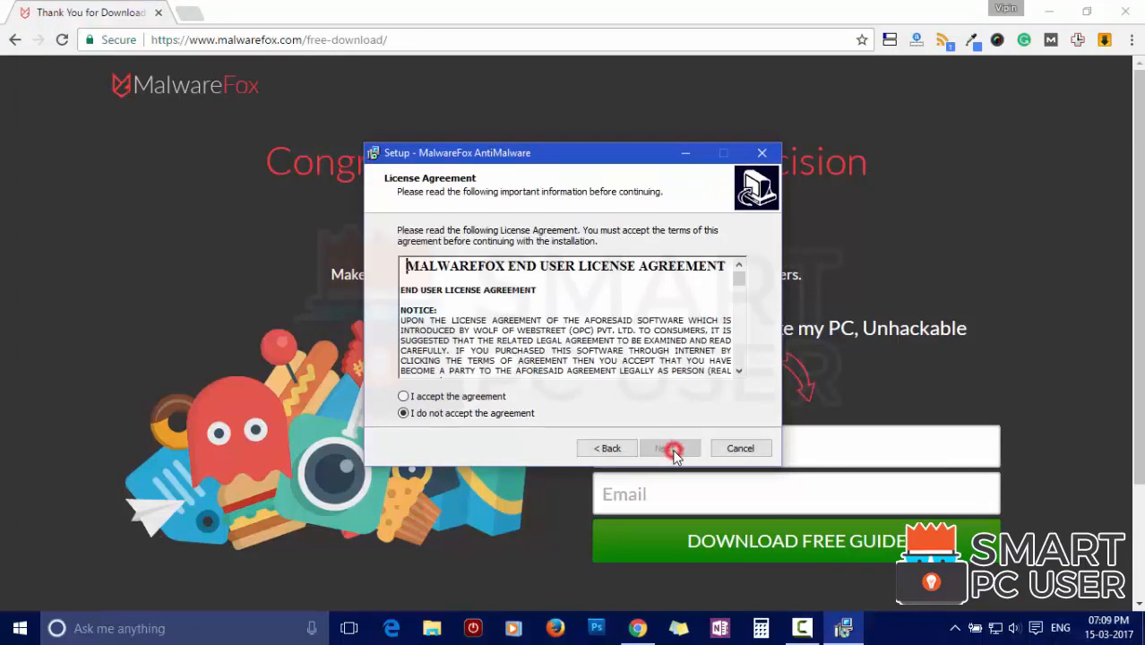
Step: Accept the license, keep the default install folder and both additional tasks, and install
click(670, 448)
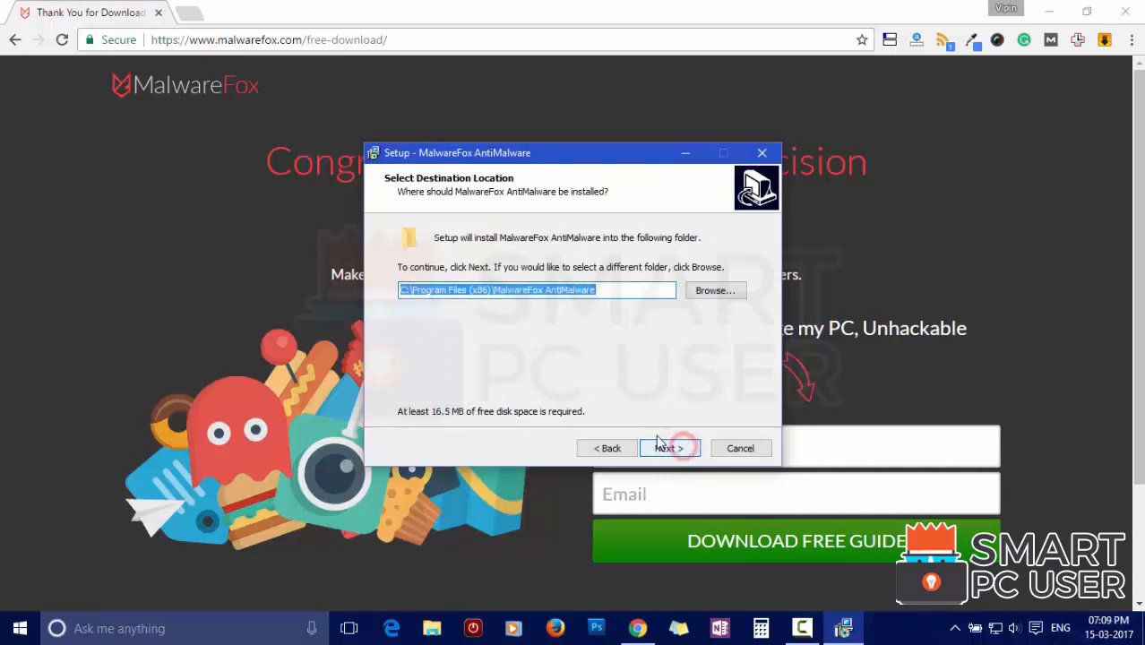
click(669, 448)
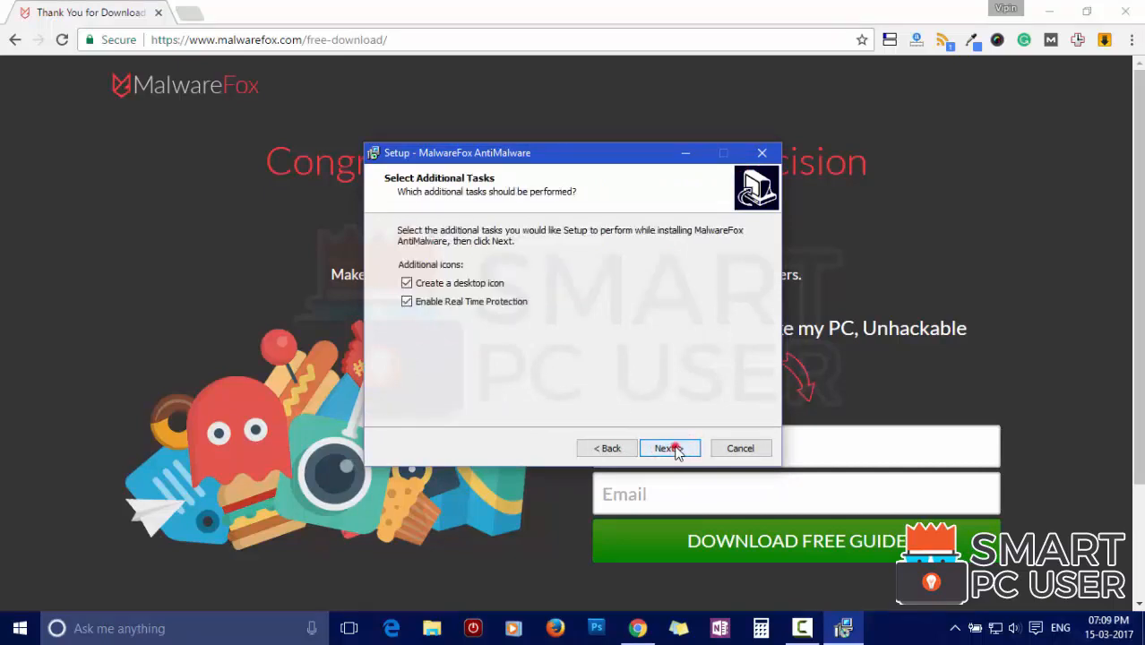
click(664, 447)
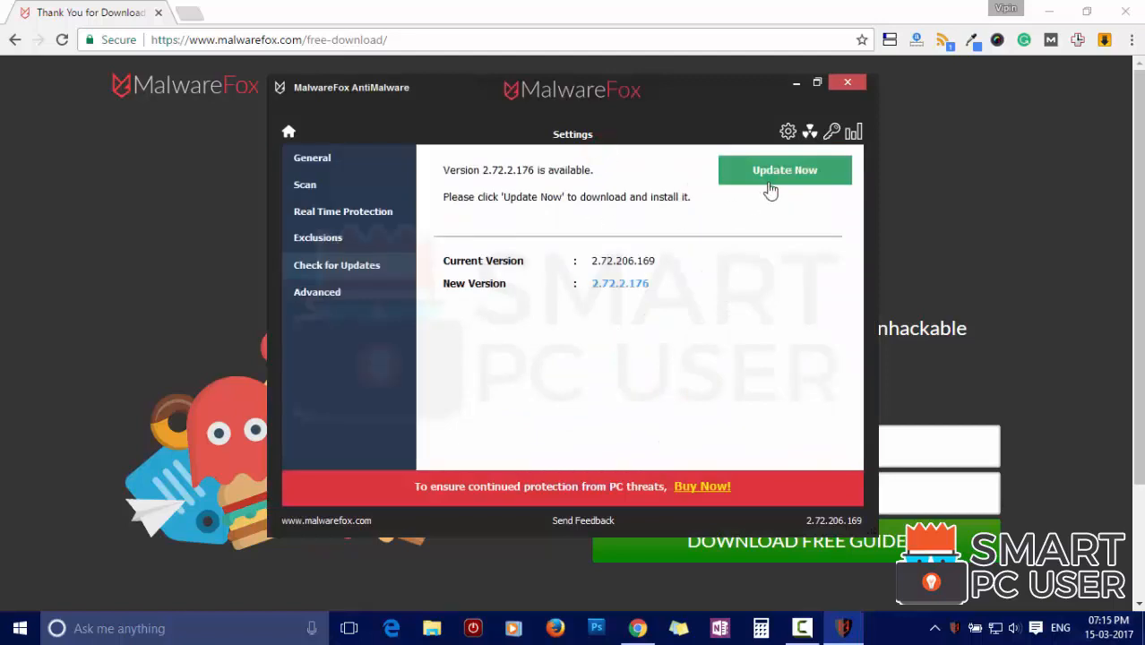
Step: Download and install the available MalwareFox update
click(785, 171)
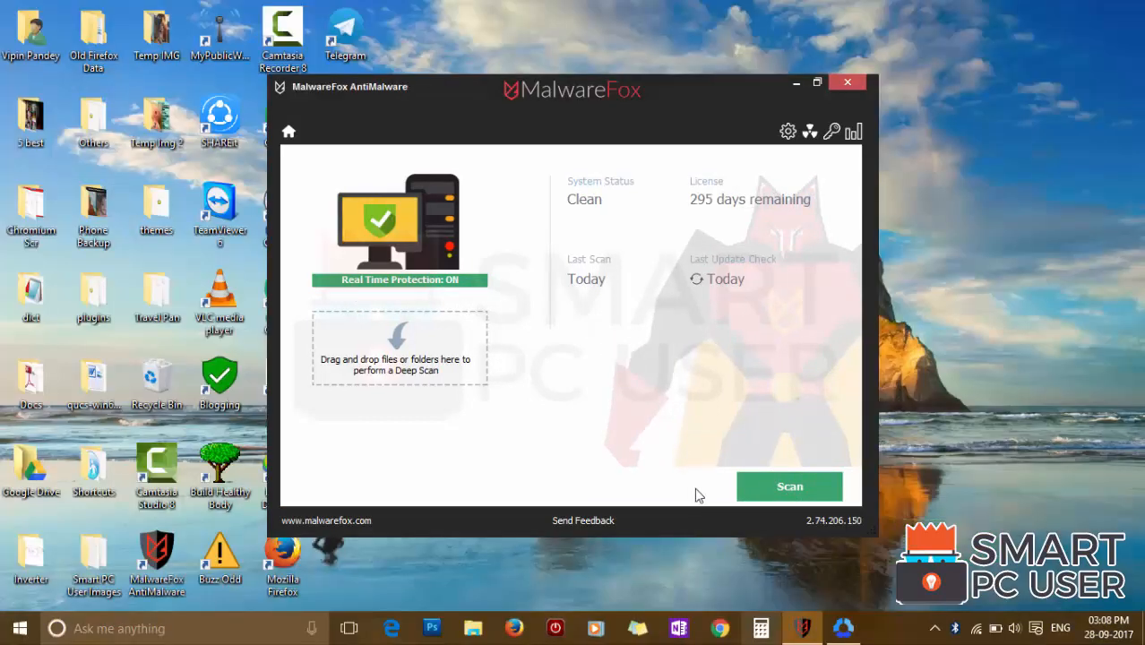
Step: Run a full system scan and proceed to repair the four detected clicknshare.net browser settings
click(788, 486)
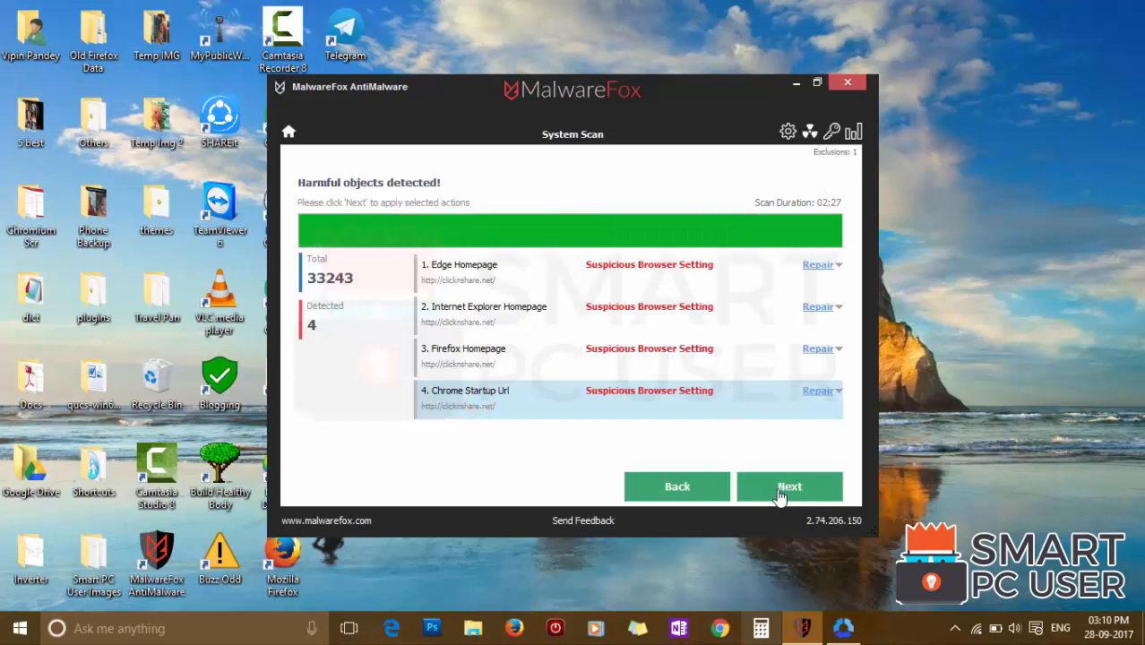
click(789, 487)
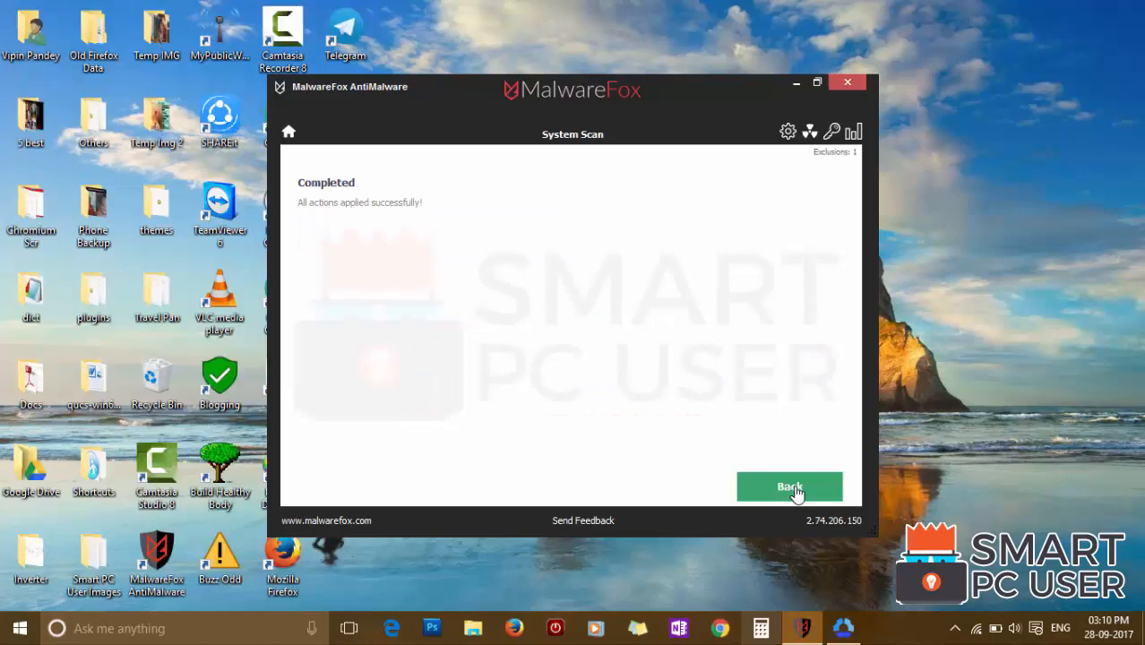
Step: Return from the Completed screen to the clean dashboard and close MalwareFox
click(788, 485)
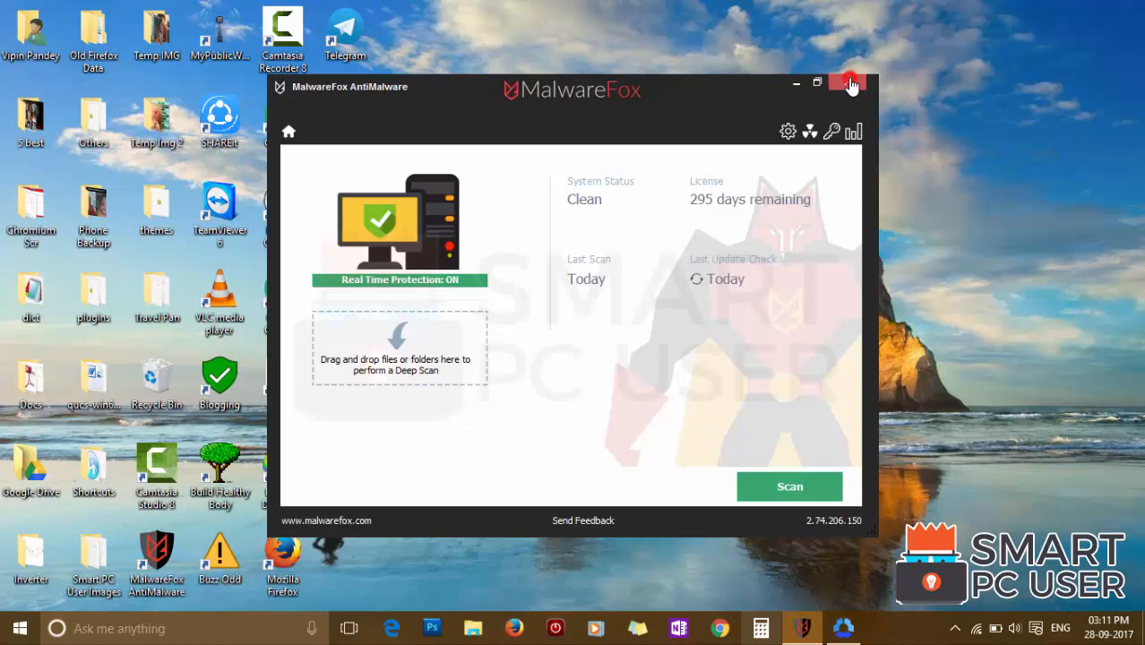
click(849, 83)
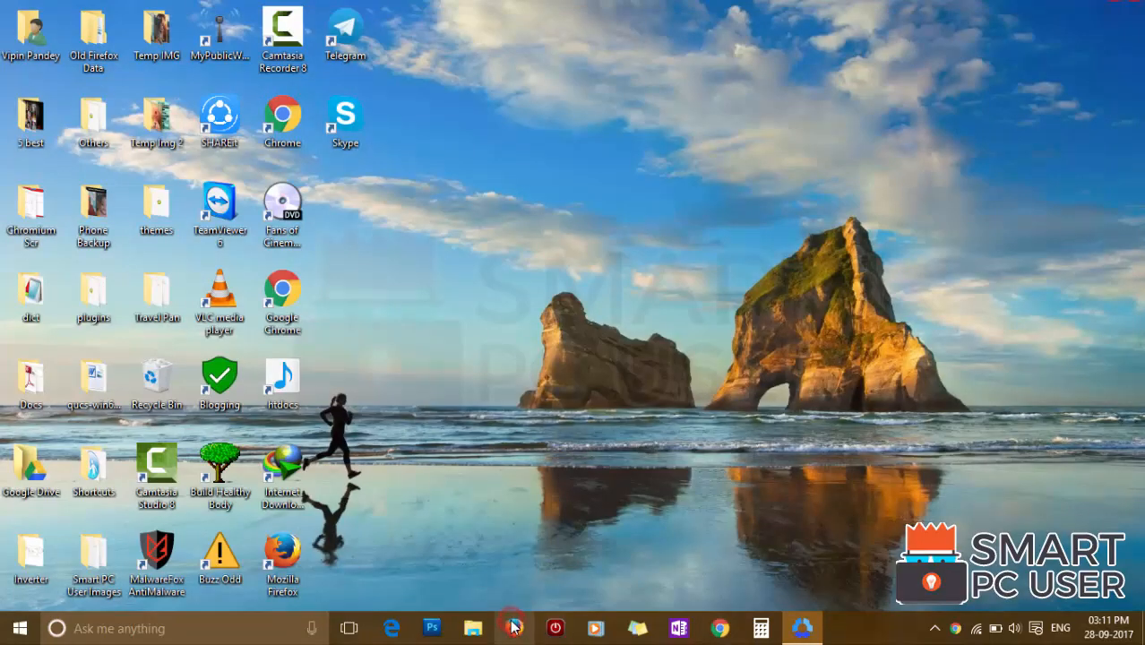
Step: Launch Microsoft Edge from the taskbar to check its start page after cleanup
click(512, 627)
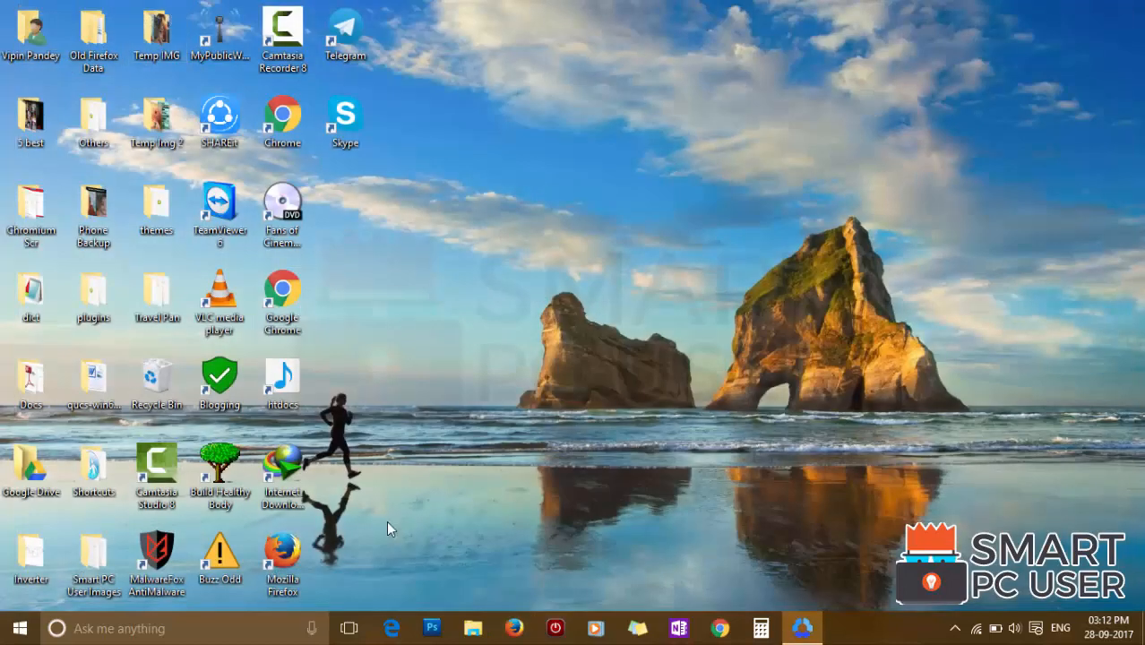
click(390, 627)
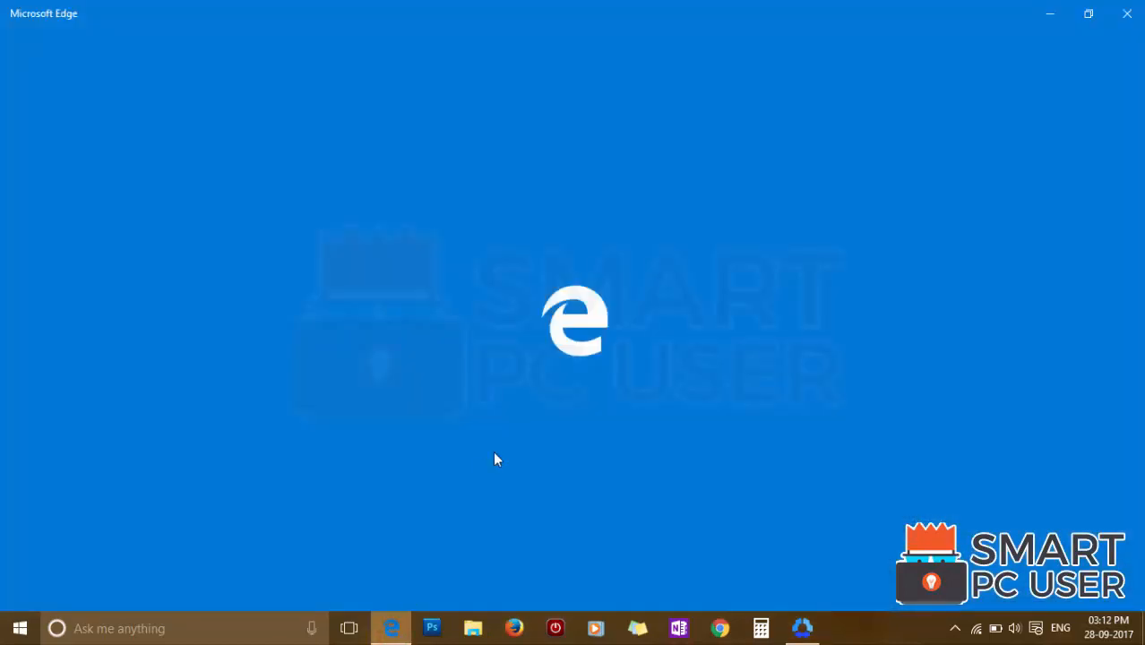